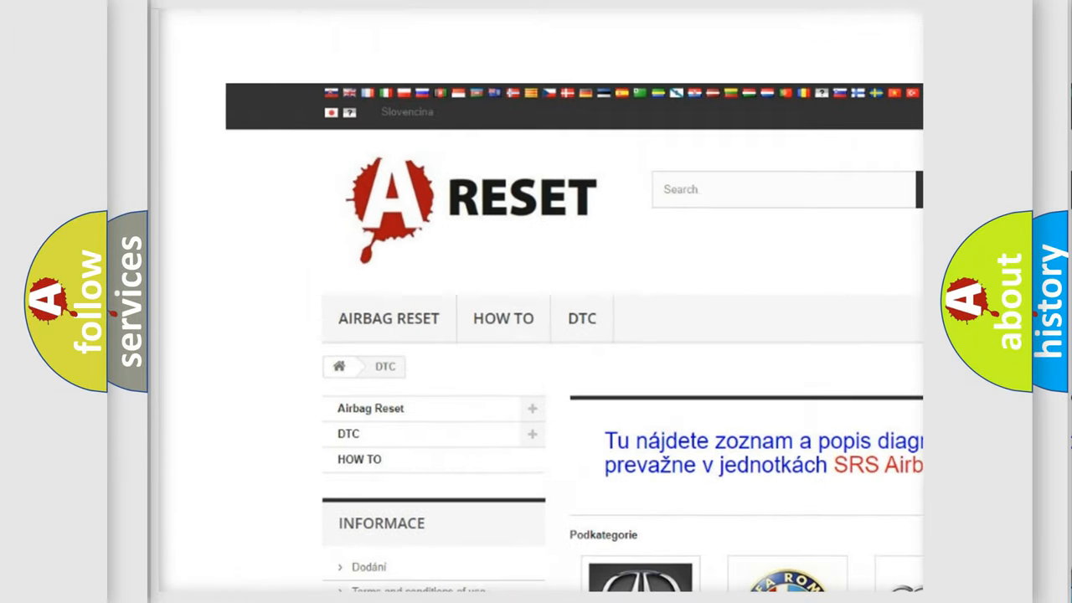
Step: Scroll down the DTC car-make tiles until the Jeep entry appears
{"action": "scroll", "scroll_direction": "down", "scroll_amount": 3}
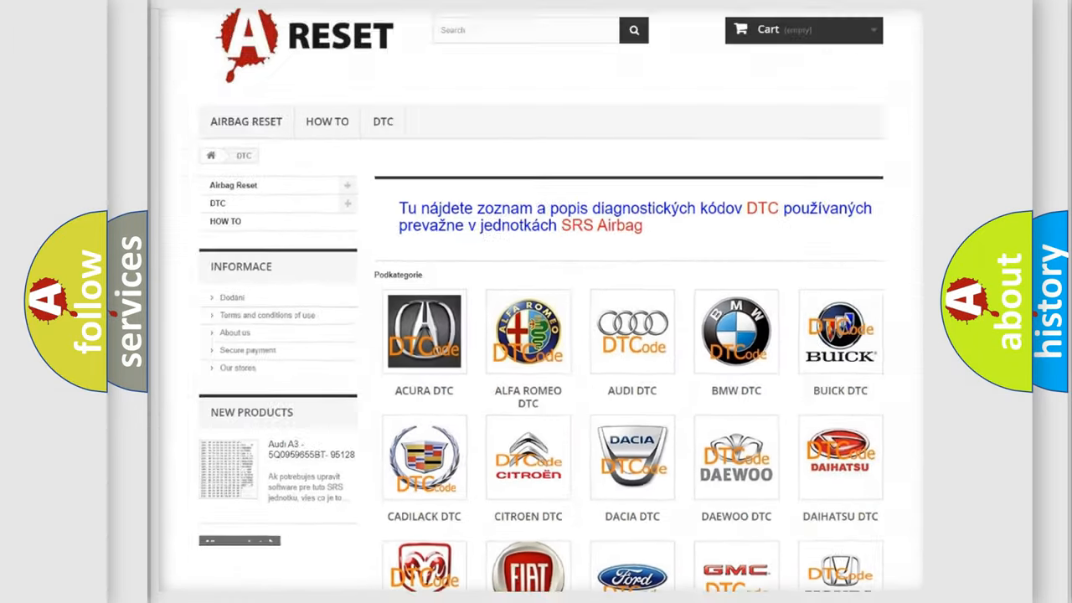
{"action": "scroll", "scroll_direction": "down", "scroll_amount": 3}
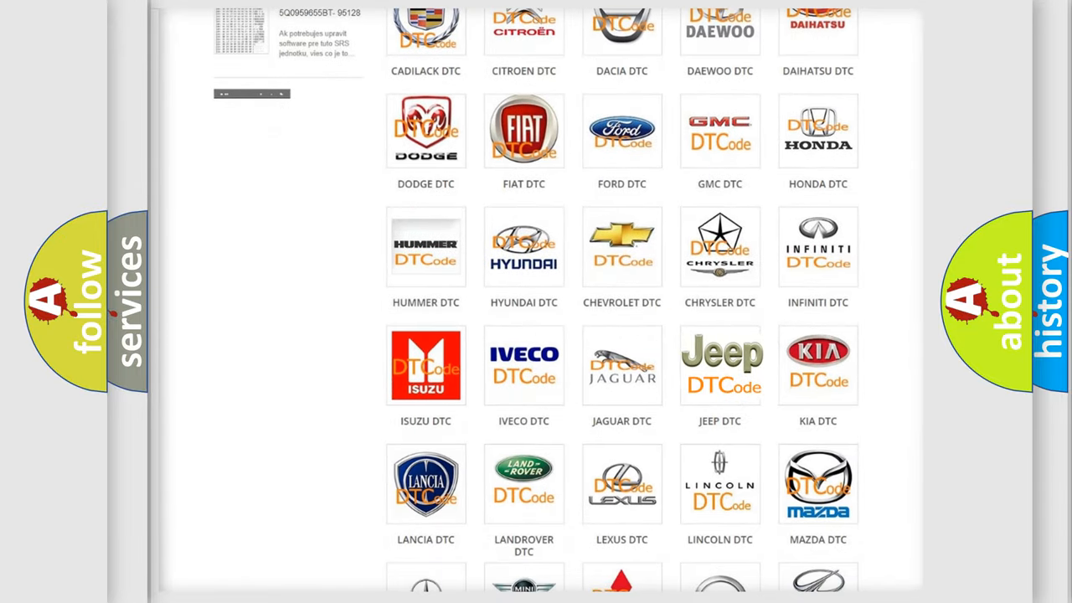
Step: Open the Jeep DTC tile and scroll through its trouble code list
{"action": "left_click", "coordinate": [720, 364]}
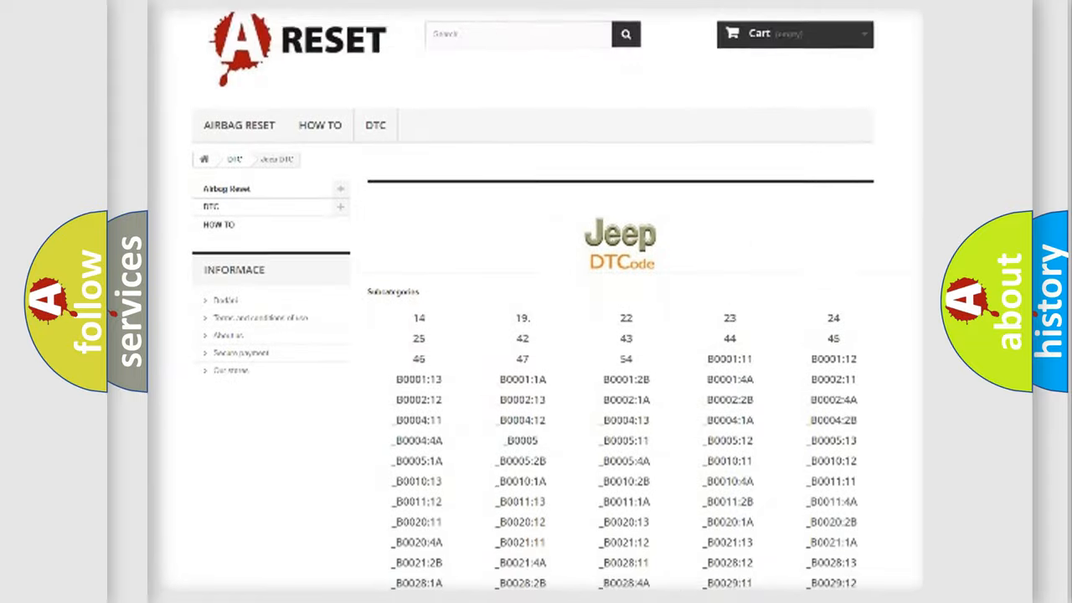
{"action": "scroll", "scroll_direction": "down", "scroll_amount": 3}
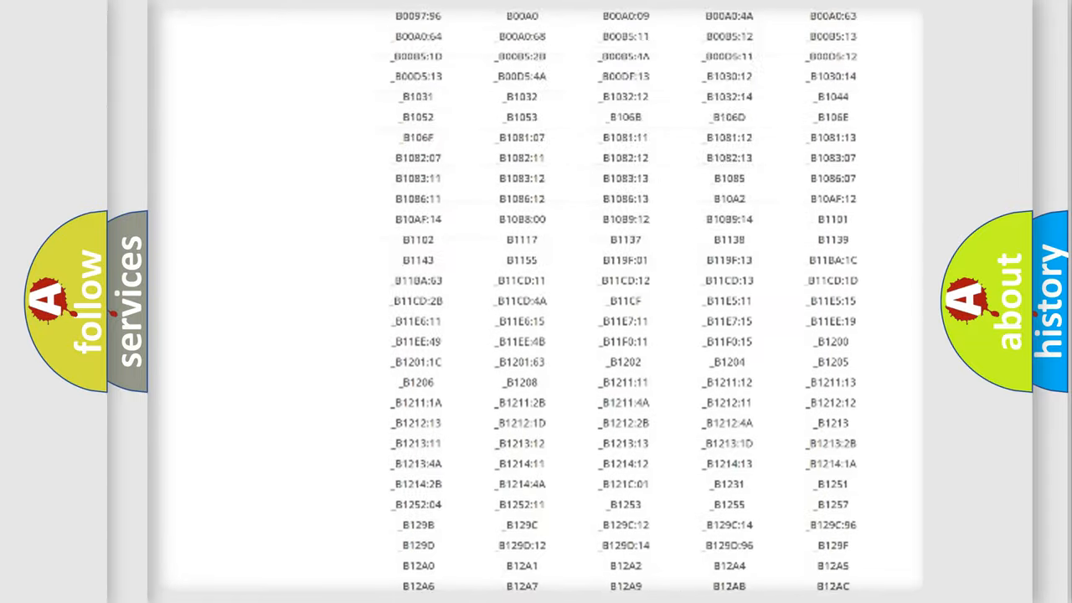
{"action": "scroll", "scroll_direction": "up", "scroll_amount": 3}
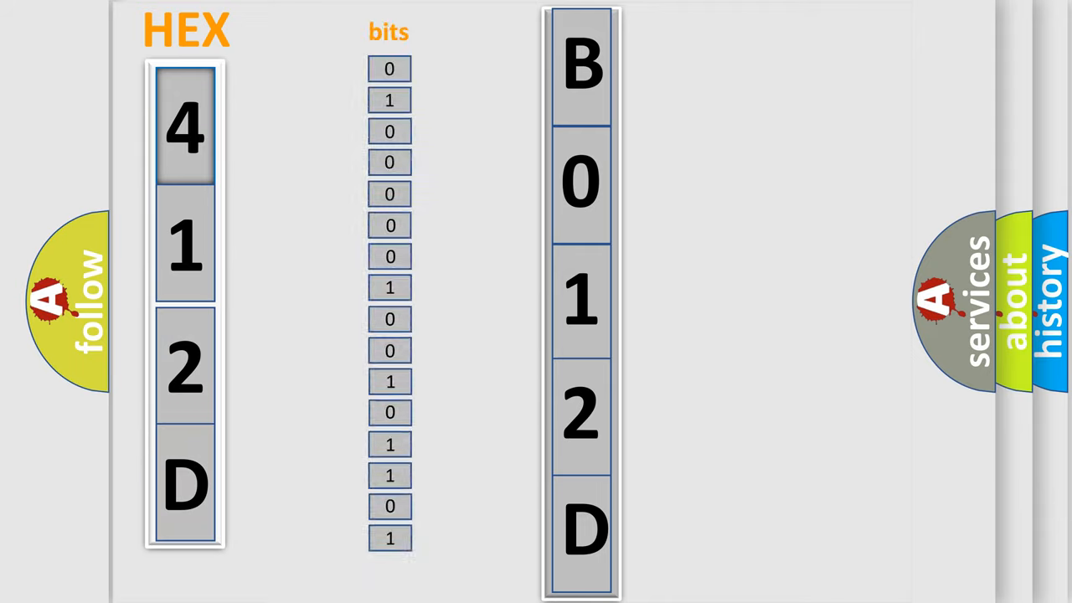
Step: Advance to the HEX slide decoding 412D through its 16 bits into B012D
{"action": "left_click", "coordinate": [185, 126]}
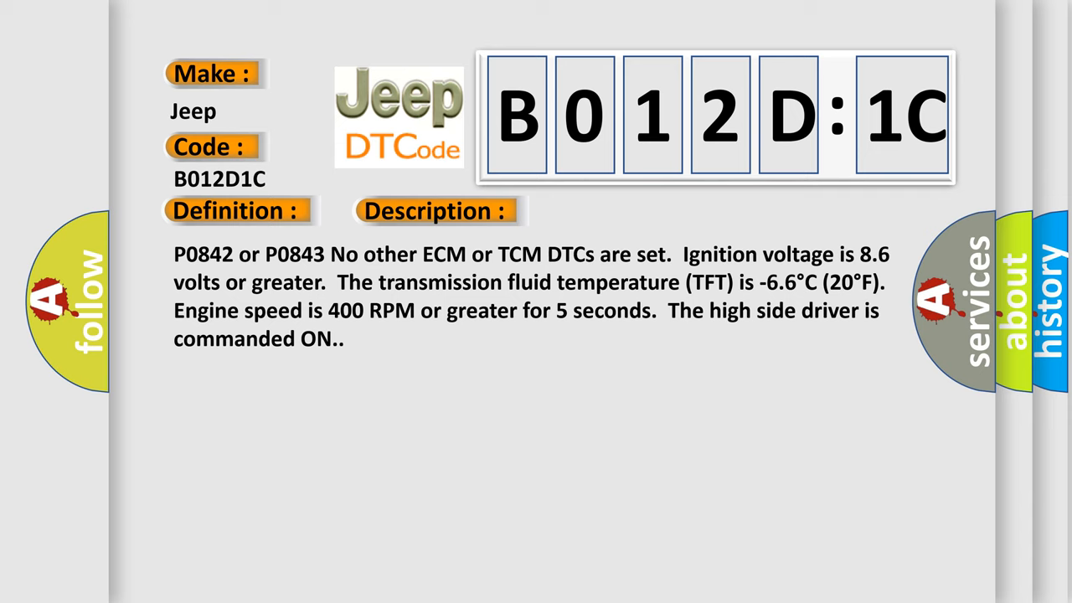
Step: Reveal the cause text for Jeep B012D:1C: TFP switch 1 voltage stays low
{"action": "left_click", "coordinate": [616, 210]}
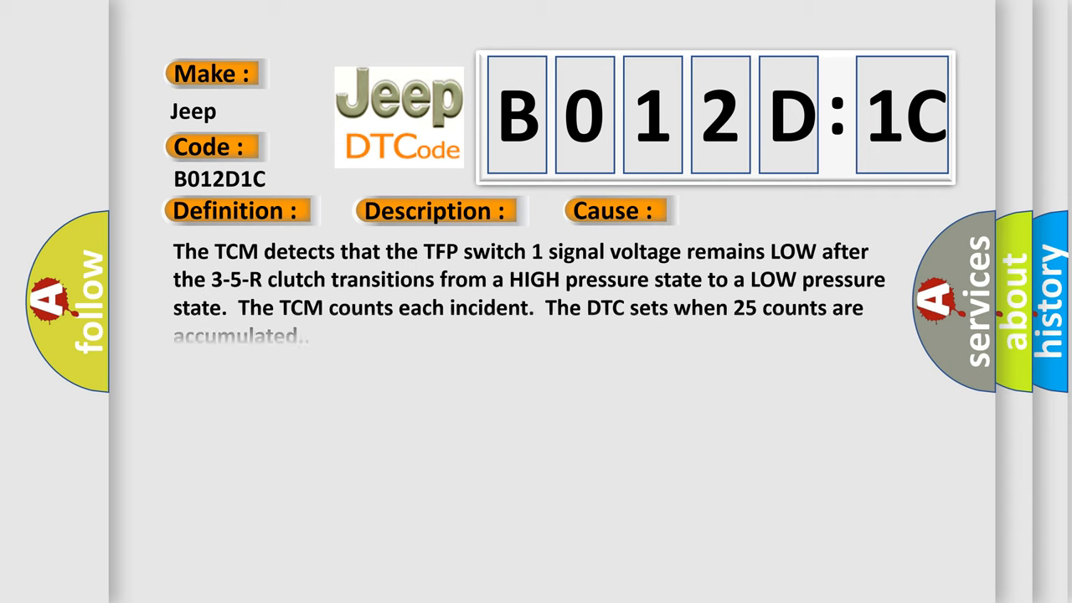